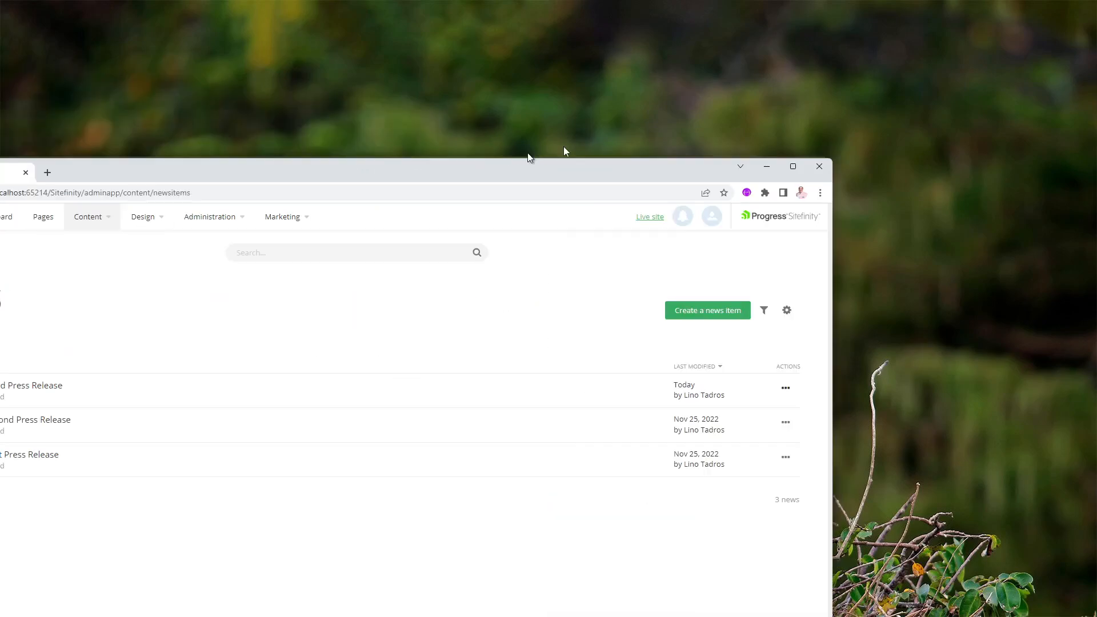
- Maximize the browser window so the News list with three press releases fills the screen
{"action": "left_click", "coordinate": [792, 167]}
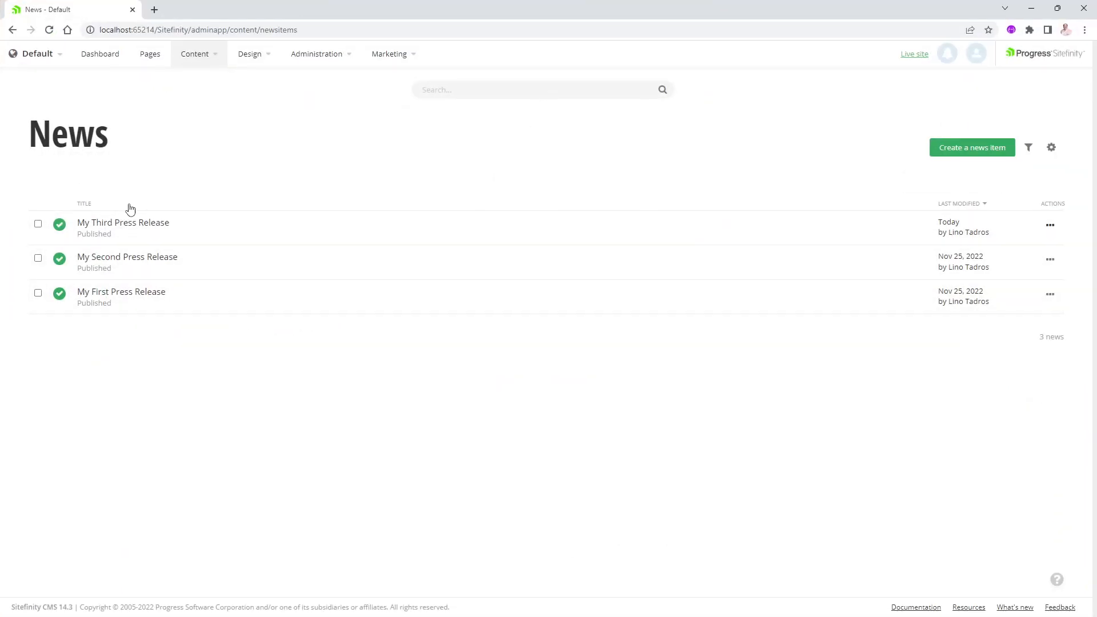
{"action": "mouse_move", "coordinate": [180, 337]}
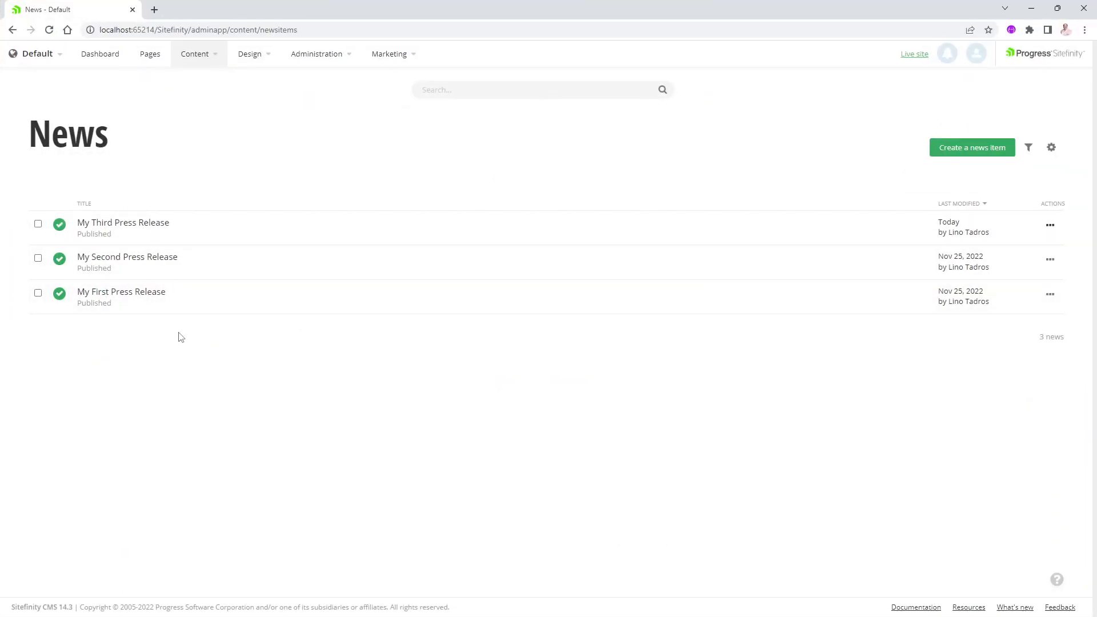
{"action": "mouse_move", "coordinate": [205, 399]}
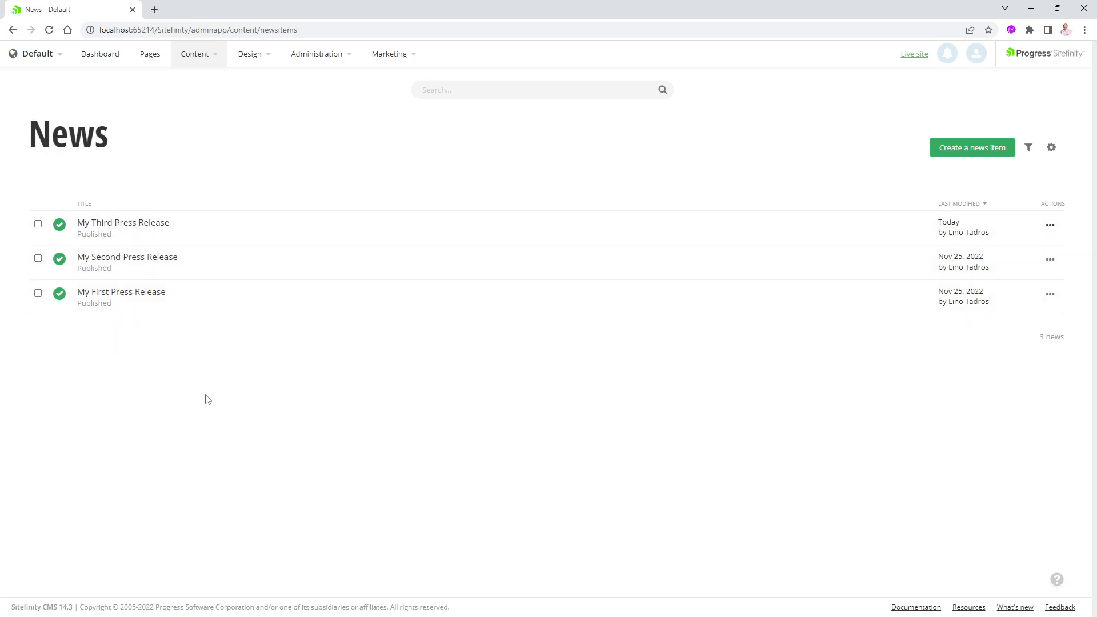
{"action": "mouse_move", "coordinate": [138, 247]}
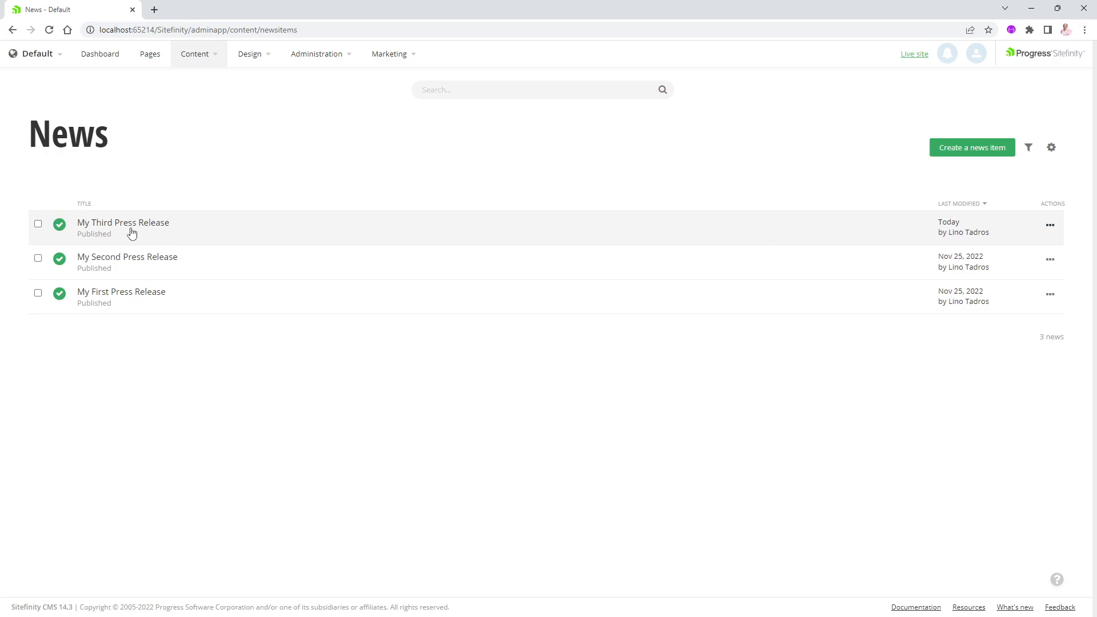
{"action": "mouse_move", "coordinate": [382, 356]}
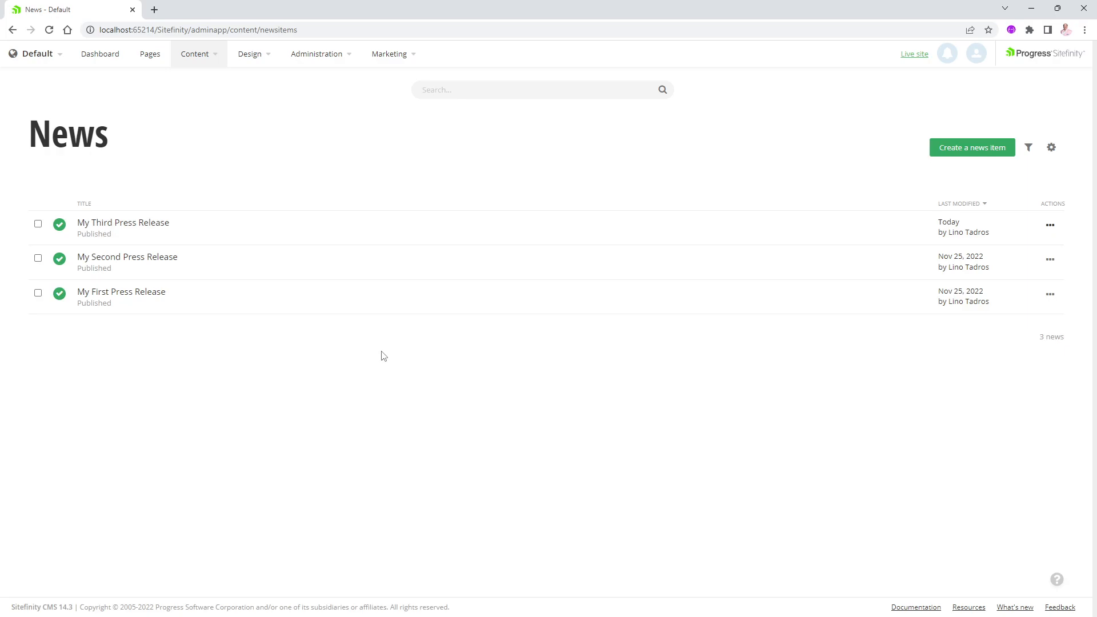
{"action": "mouse_move", "coordinate": [1050, 230]}
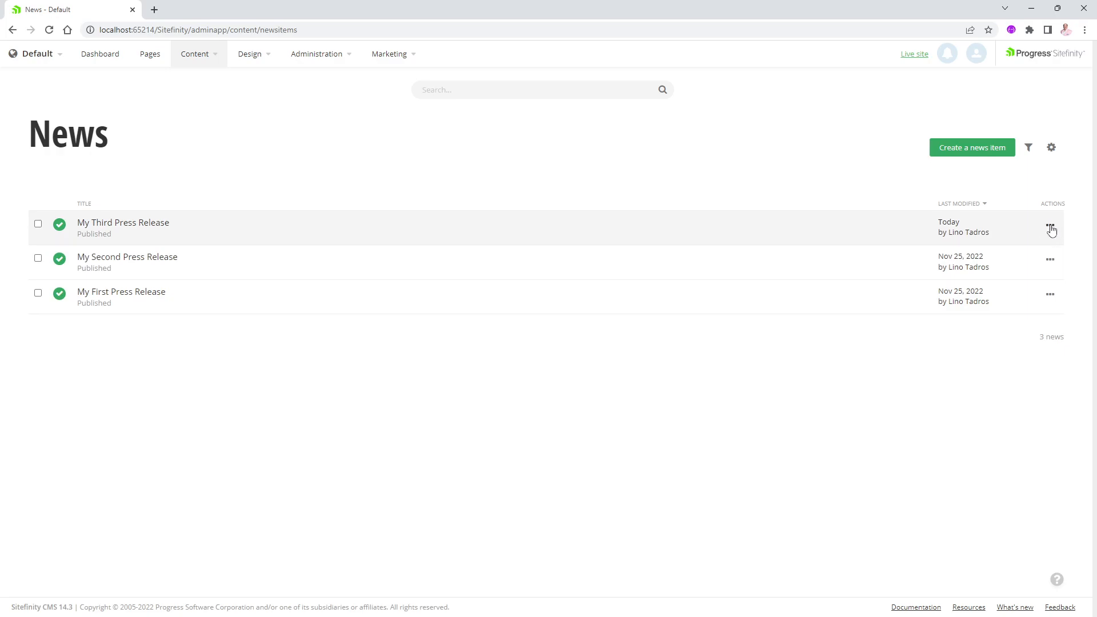
- Show the Actions menu for My Third Press Release (edit, unpublish, delete)
{"action": "left_click", "coordinate": [1050, 229]}
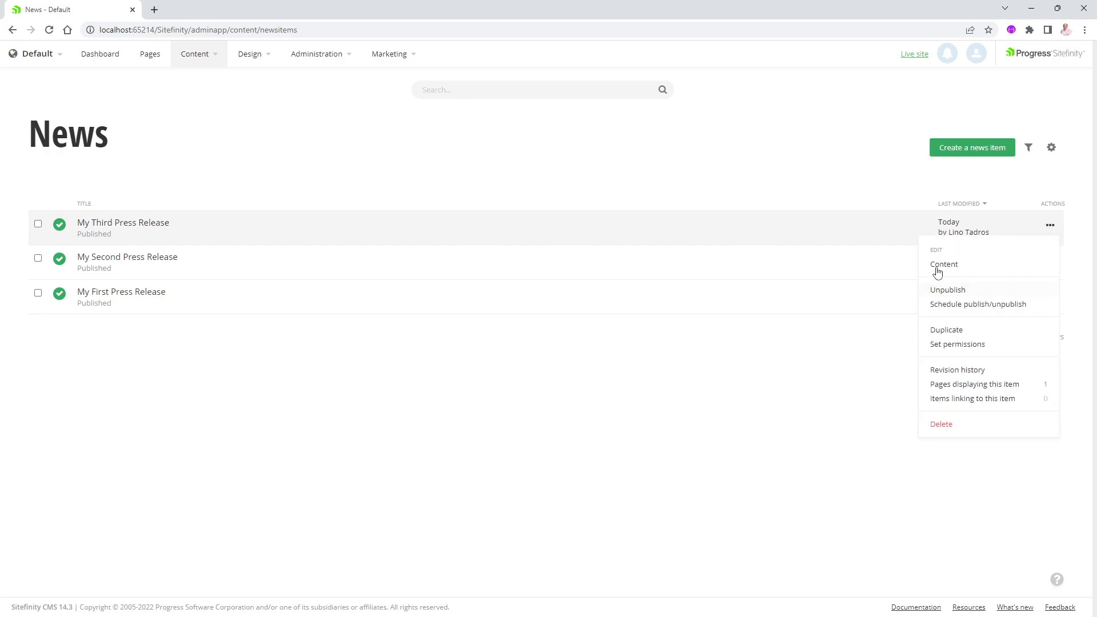
{"action": "mouse_move", "coordinate": [941, 424]}
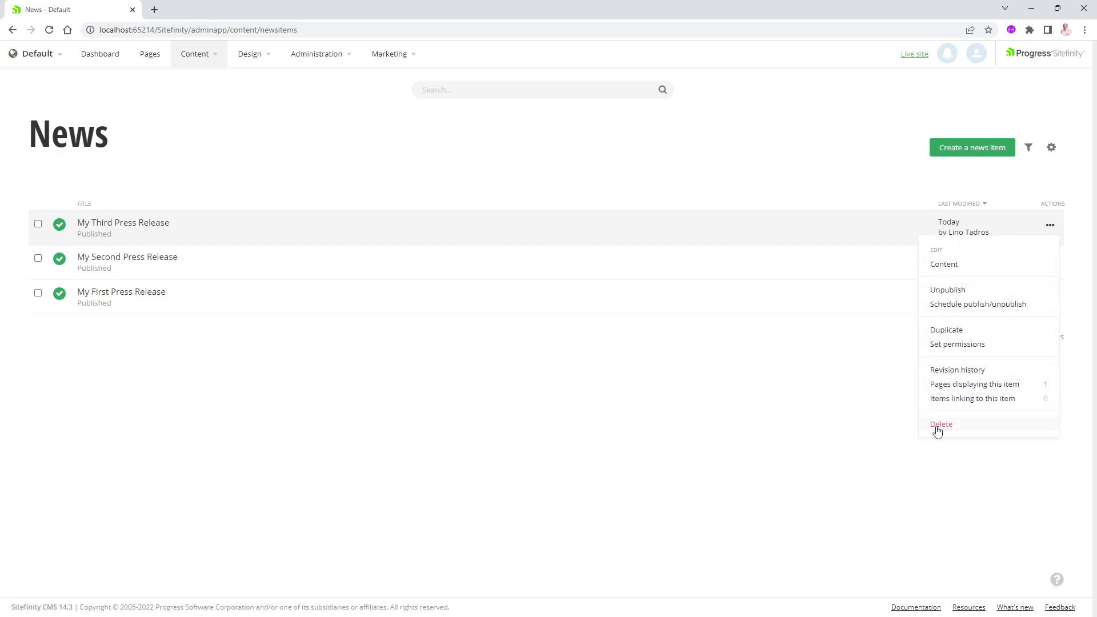
{"action": "mouse_move", "coordinate": [949, 362]}
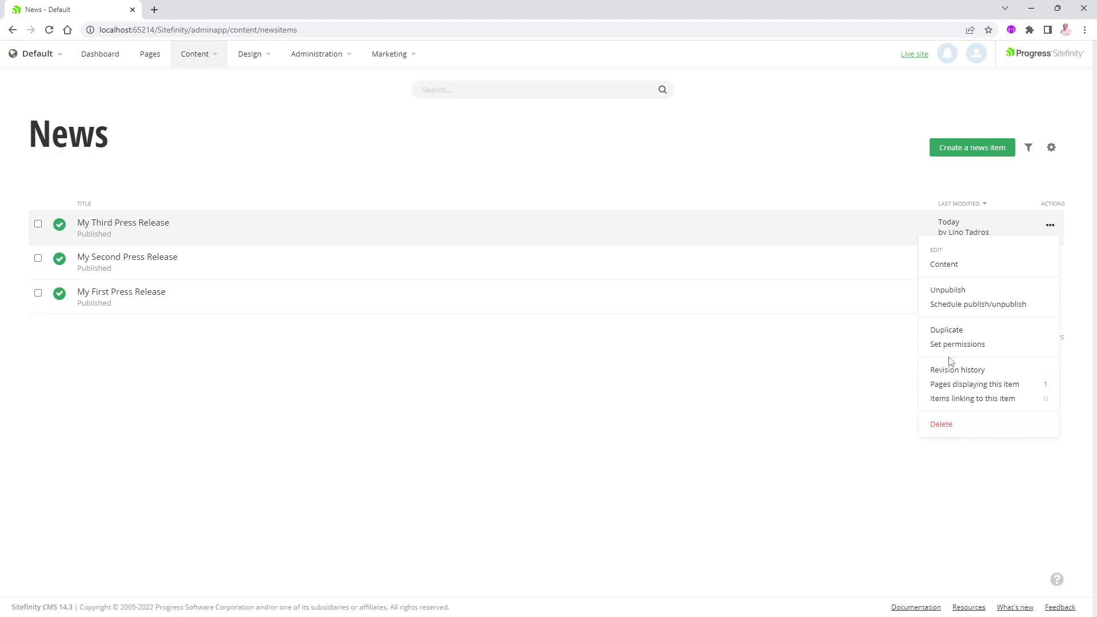
{"action": "mouse_move", "coordinate": [546, 413]}
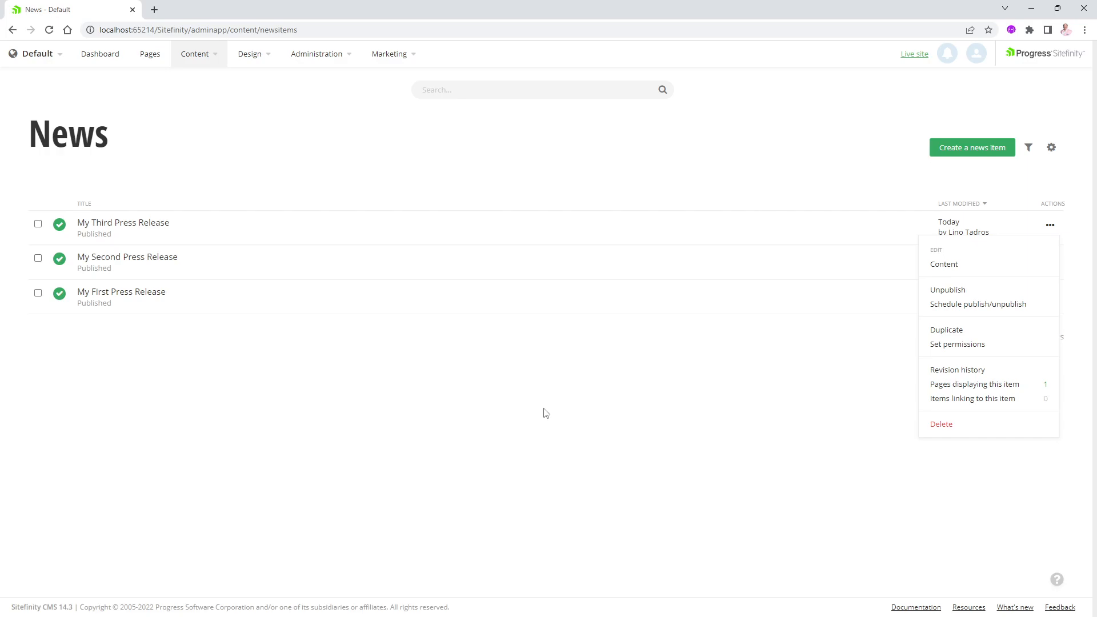
{"action": "mouse_move", "coordinate": [959, 293]}
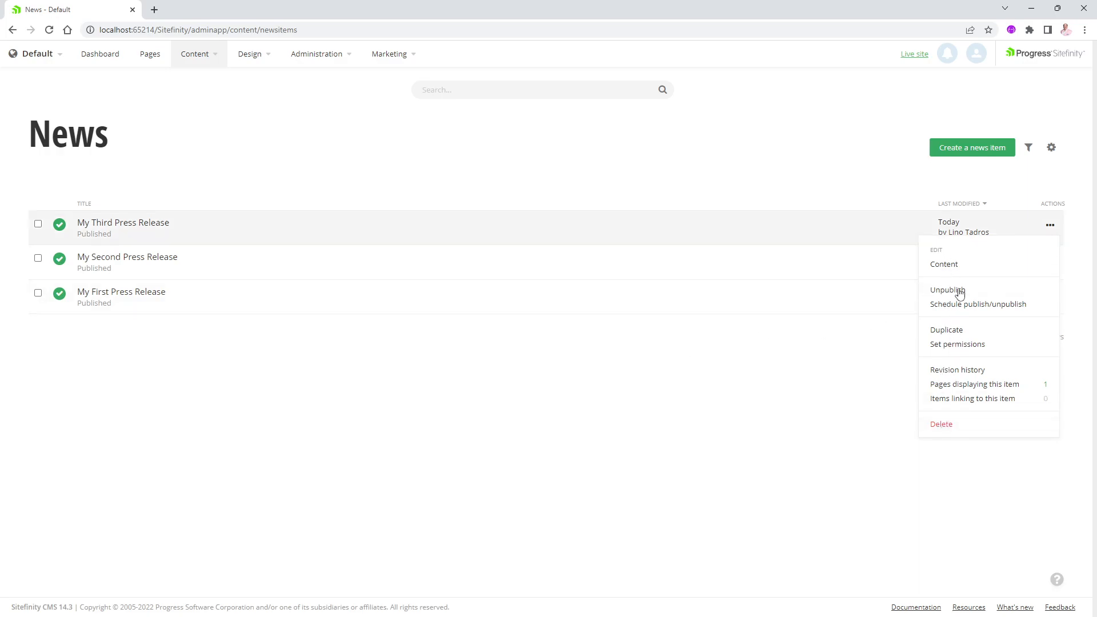
{"action": "mouse_move", "coordinate": [953, 338]}
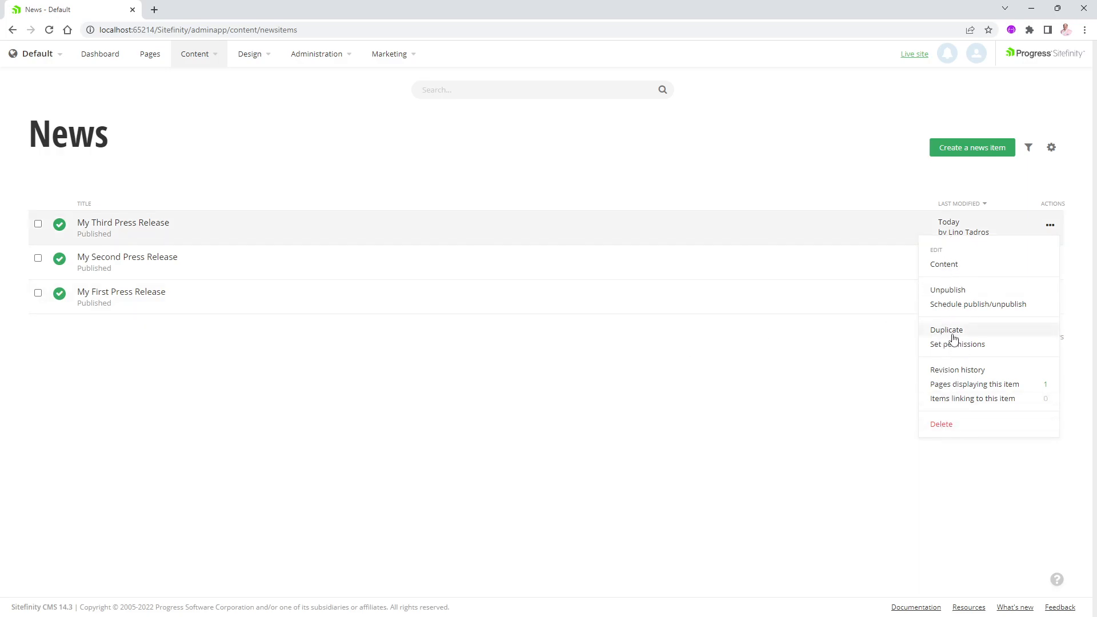
{"action": "mouse_move", "coordinate": [455, 406]}
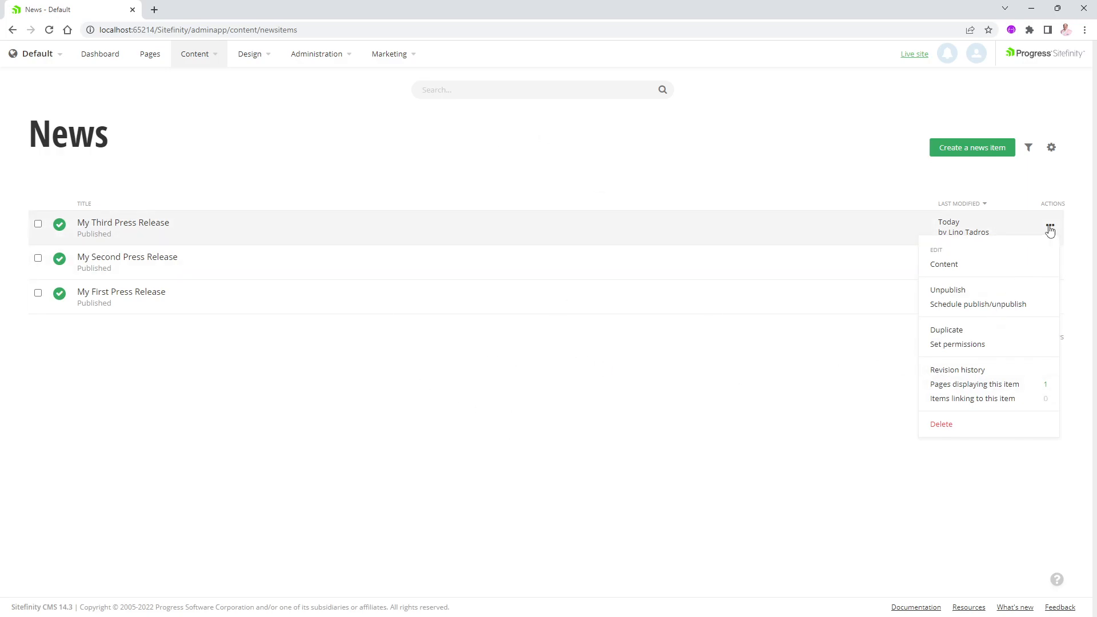
- Navigate via Administration > Settings to the Backend interface basic settings page
{"action": "left_click", "coordinate": [316, 54]}
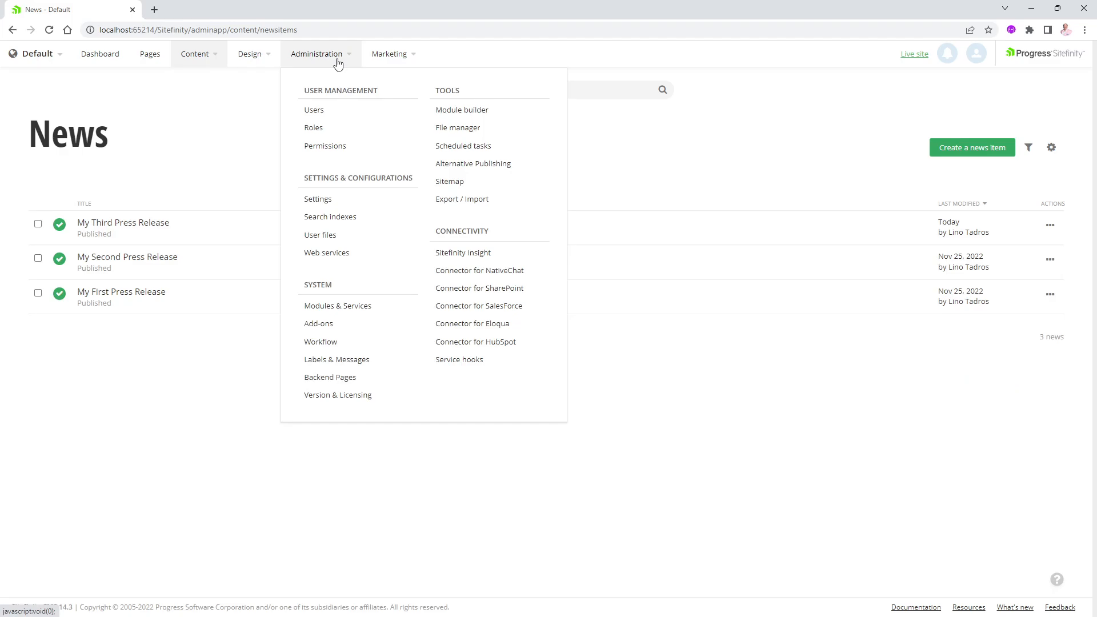
{"action": "left_click", "coordinate": [317, 199]}
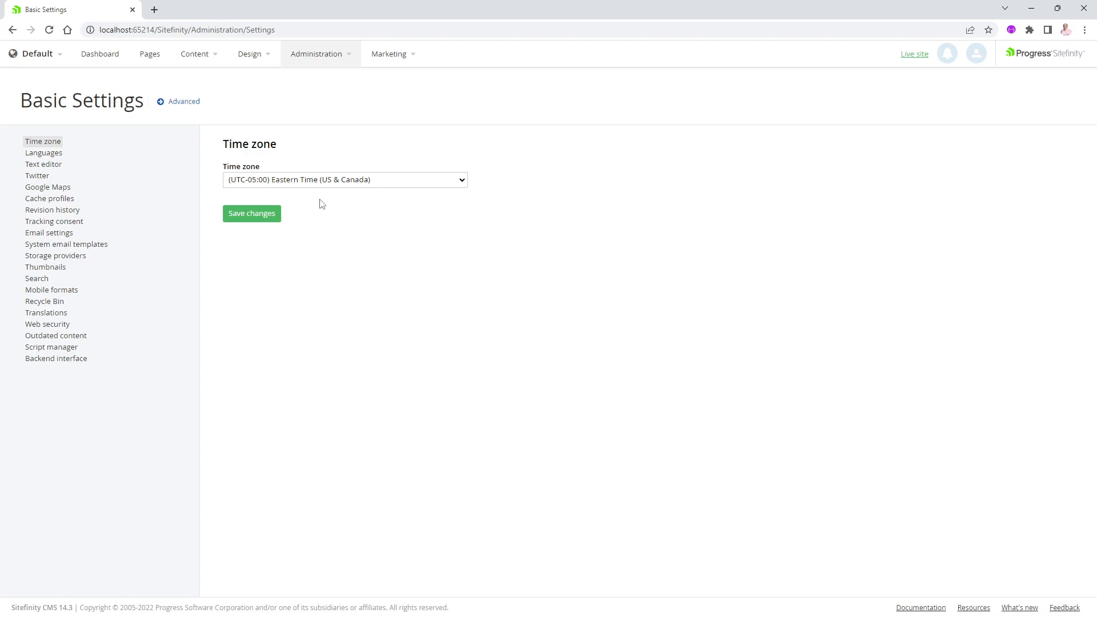
{"action": "mouse_move", "coordinate": [56, 358]}
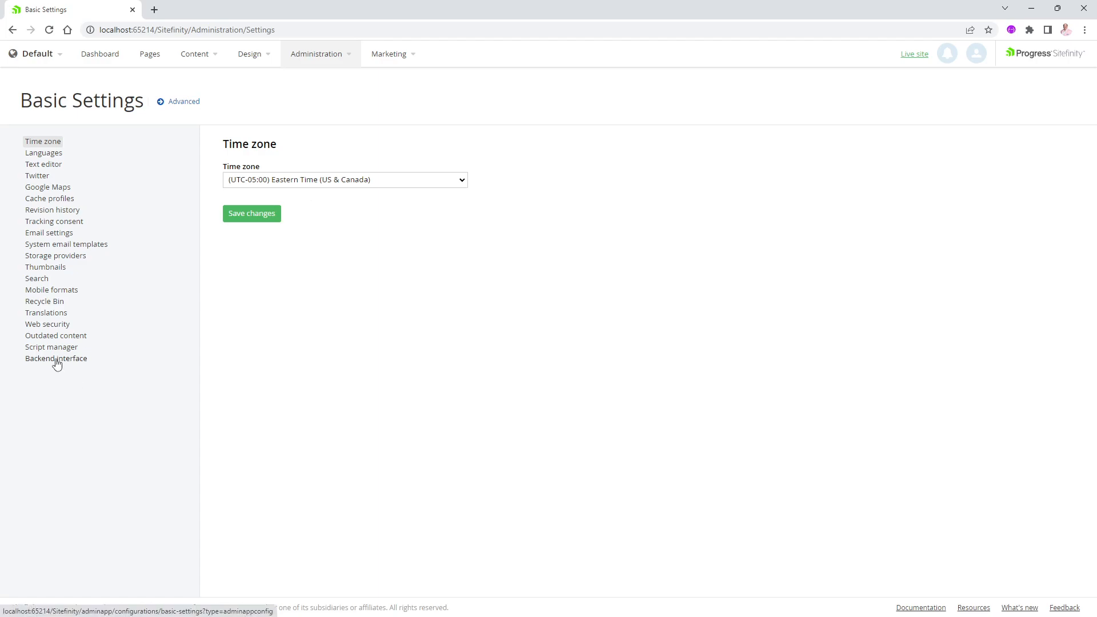
{"action": "left_click", "coordinate": [56, 359]}
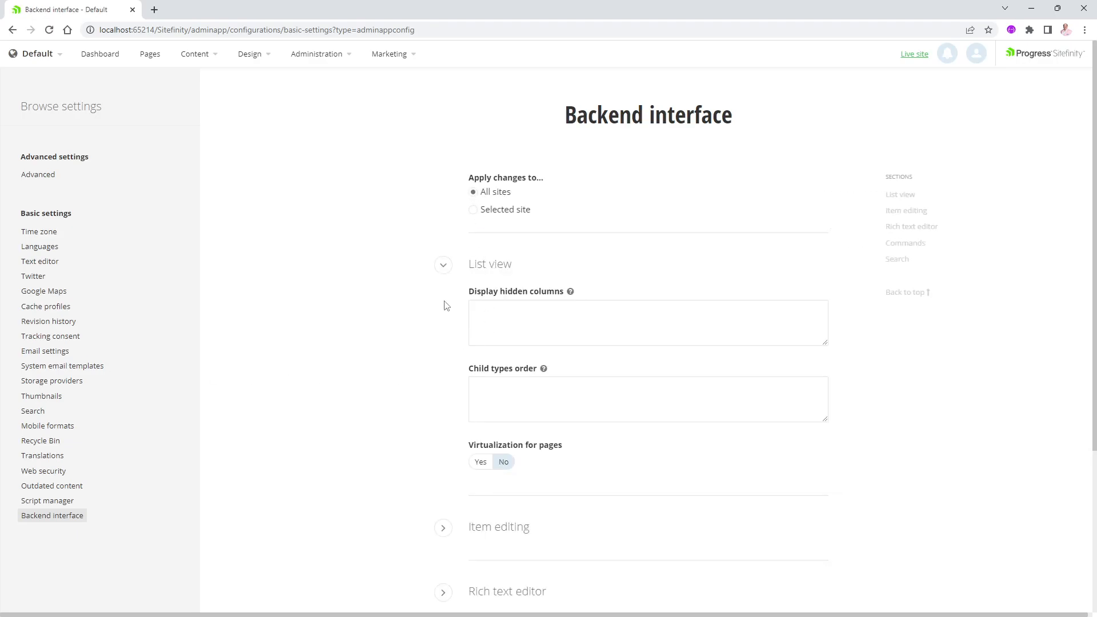
- Expand the Commands section of the Backend interface settings
{"action": "scroll", "scroll_direction": "down", "scroll_amount": 3}
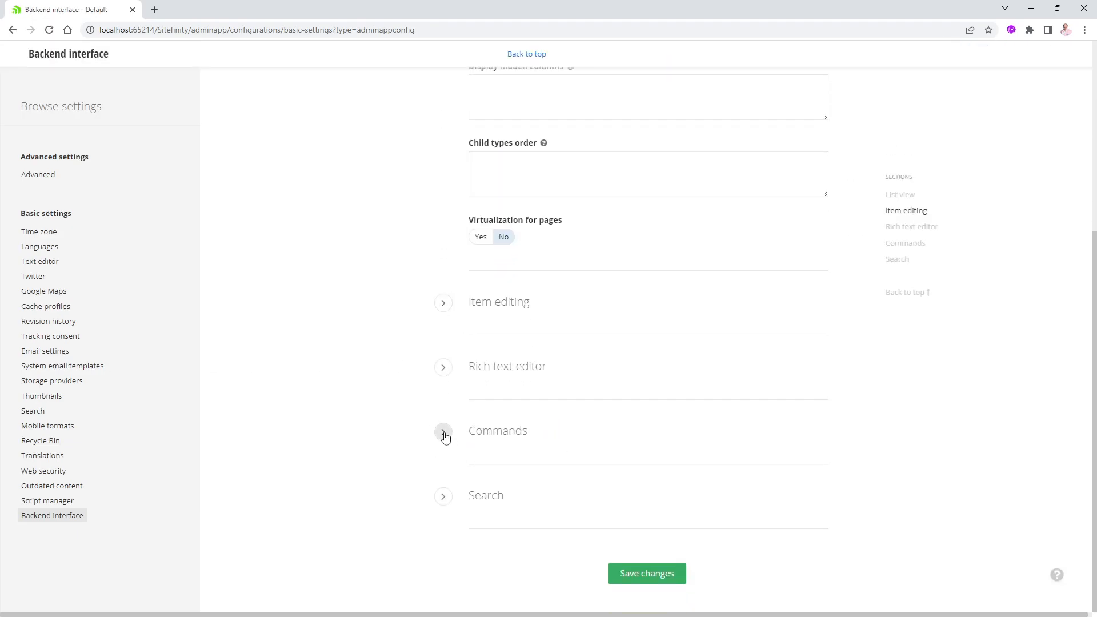
{"action": "left_click", "coordinate": [443, 431]}
{"action": "type", "text": "[\"n"}
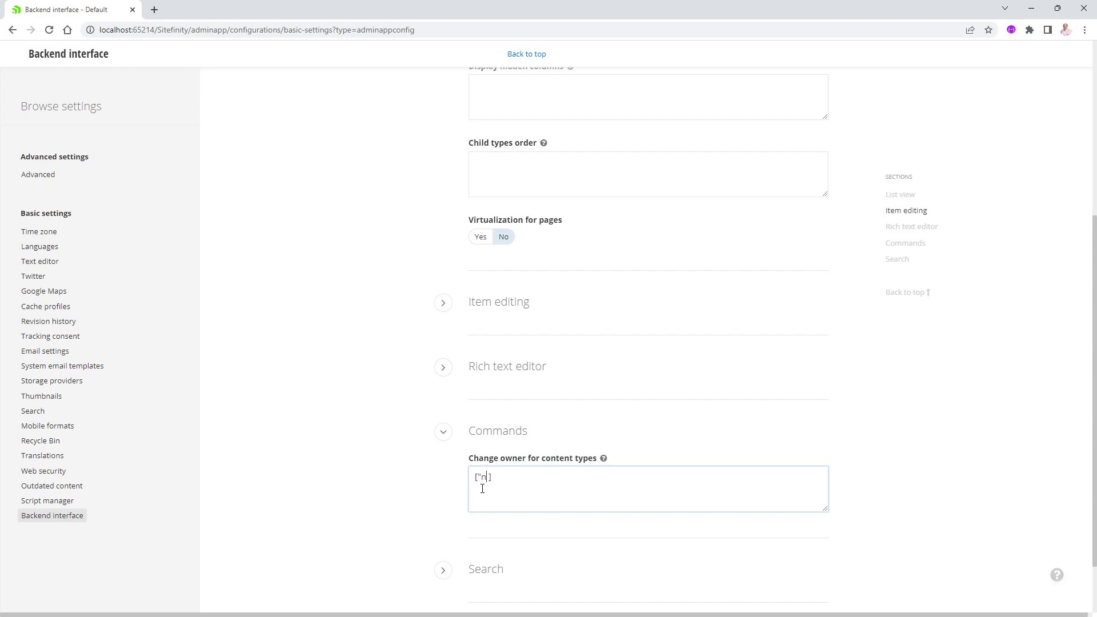
- Set 'Change owner for content types' to ["newsitems"] without a trailing comma and save changes
{"action": "type", "text": "ewsitems\""}
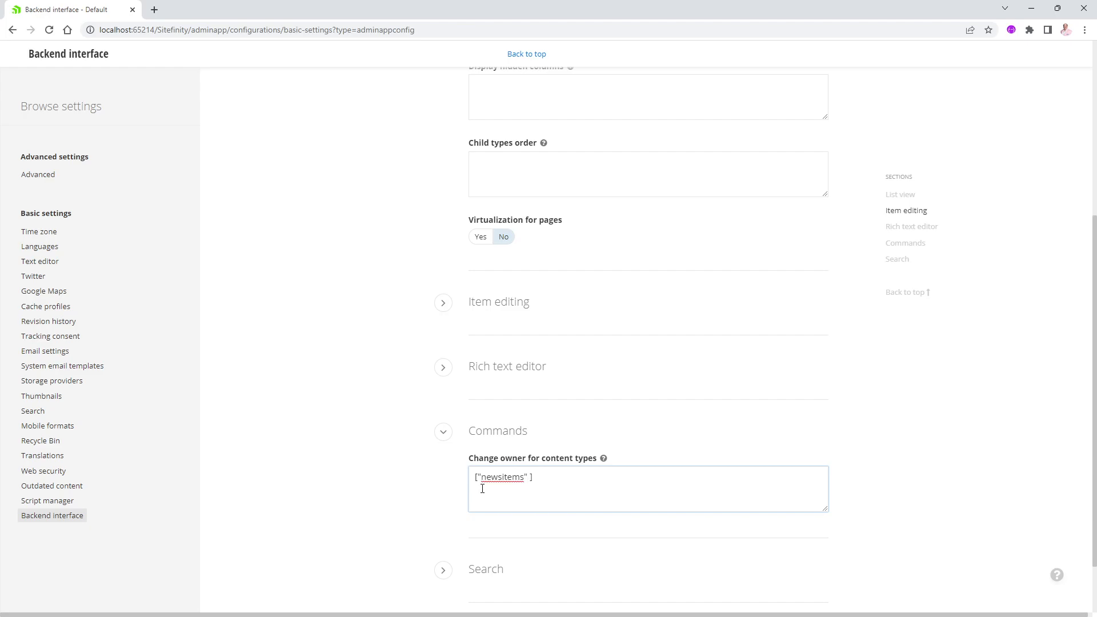
{"action": "type", "text": ","}
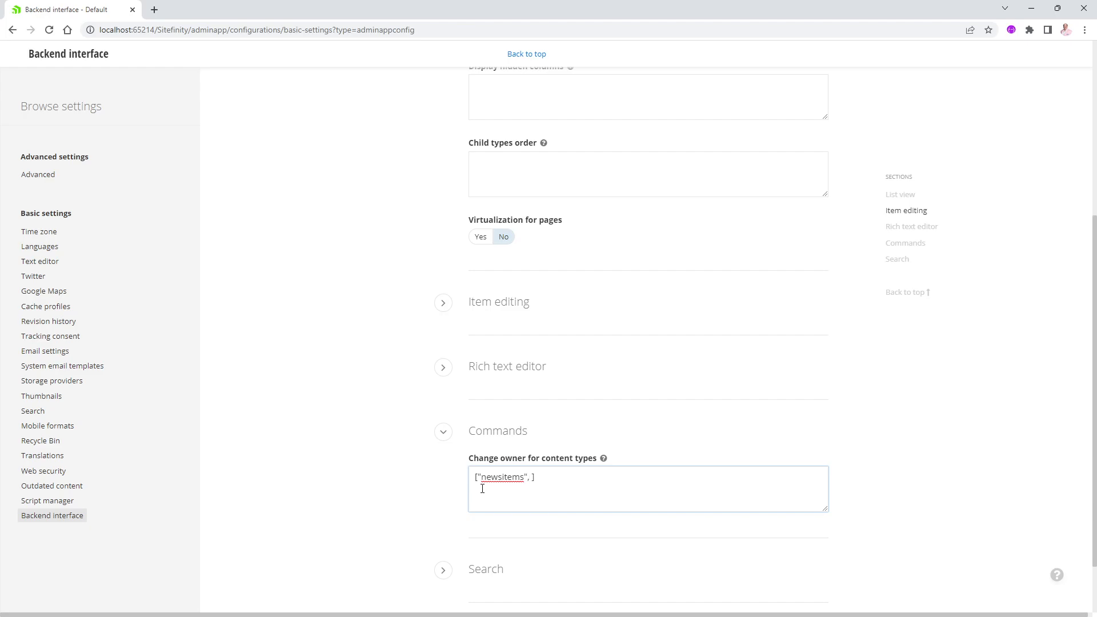
{"action": "key", "text": "Backspace"}
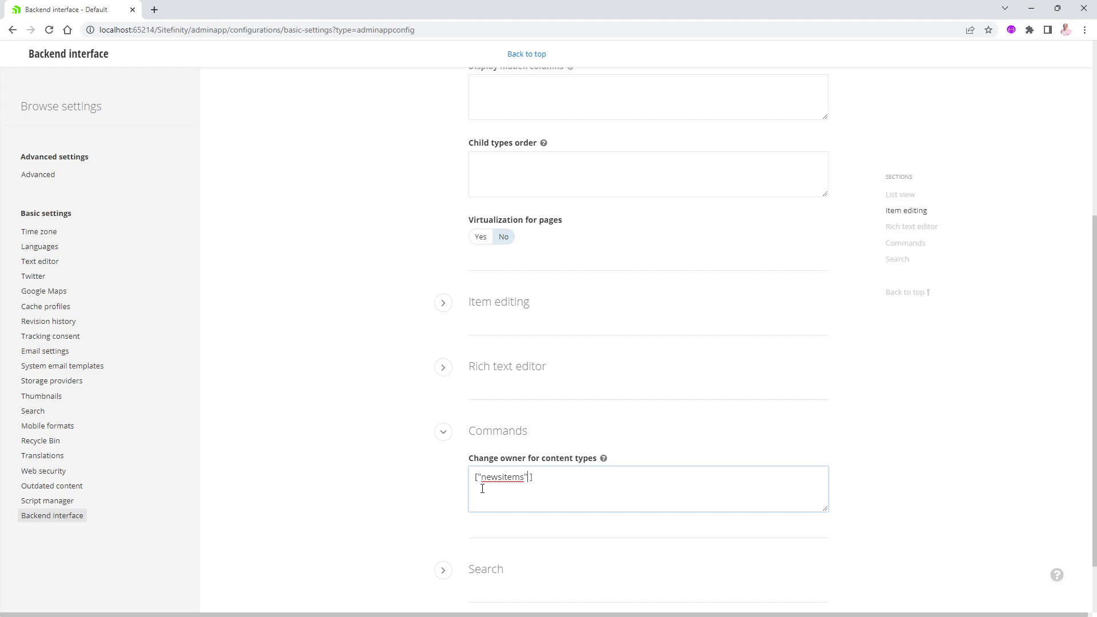
{"action": "mouse_move", "coordinate": [539, 503]}
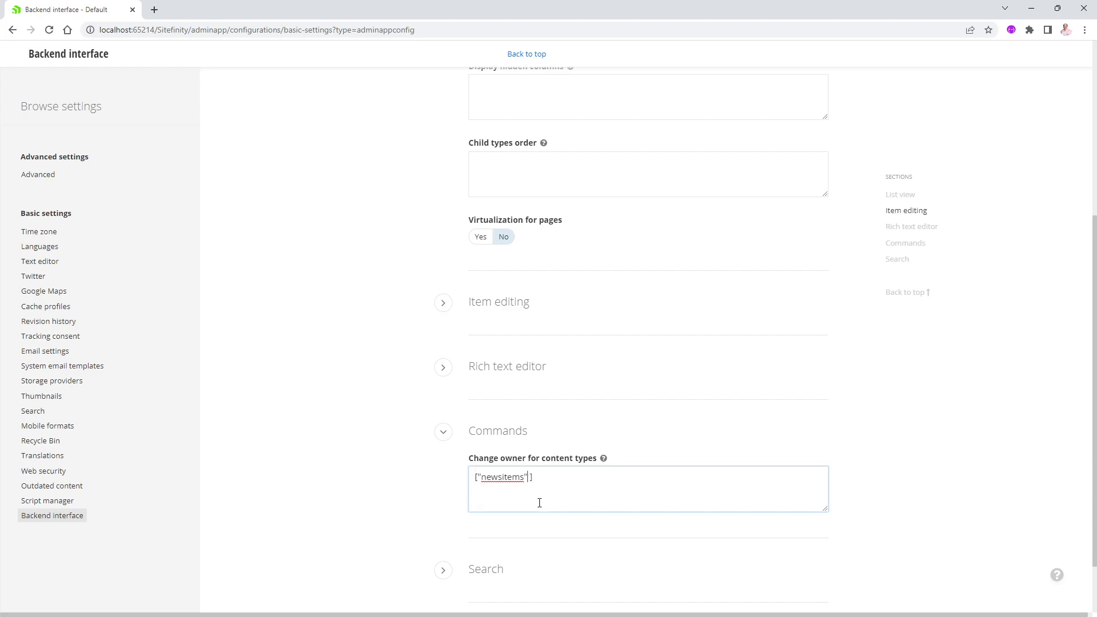
{"action": "mouse_move", "coordinate": [525, 492]}
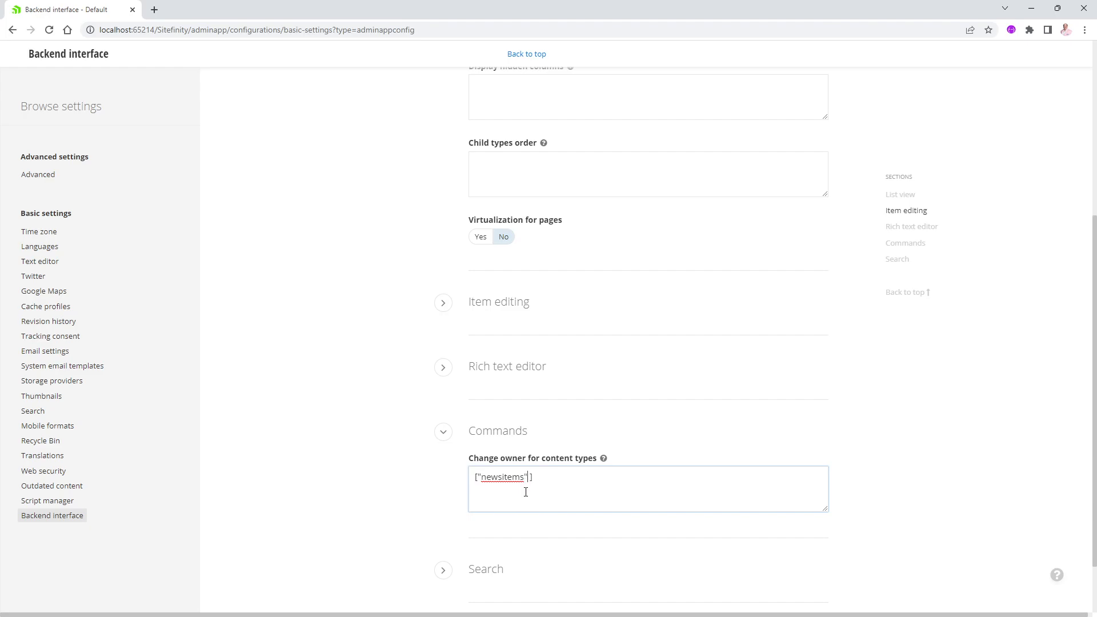
{"action": "scroll", "scroll_direction": "down", "scroll_amount": 3}
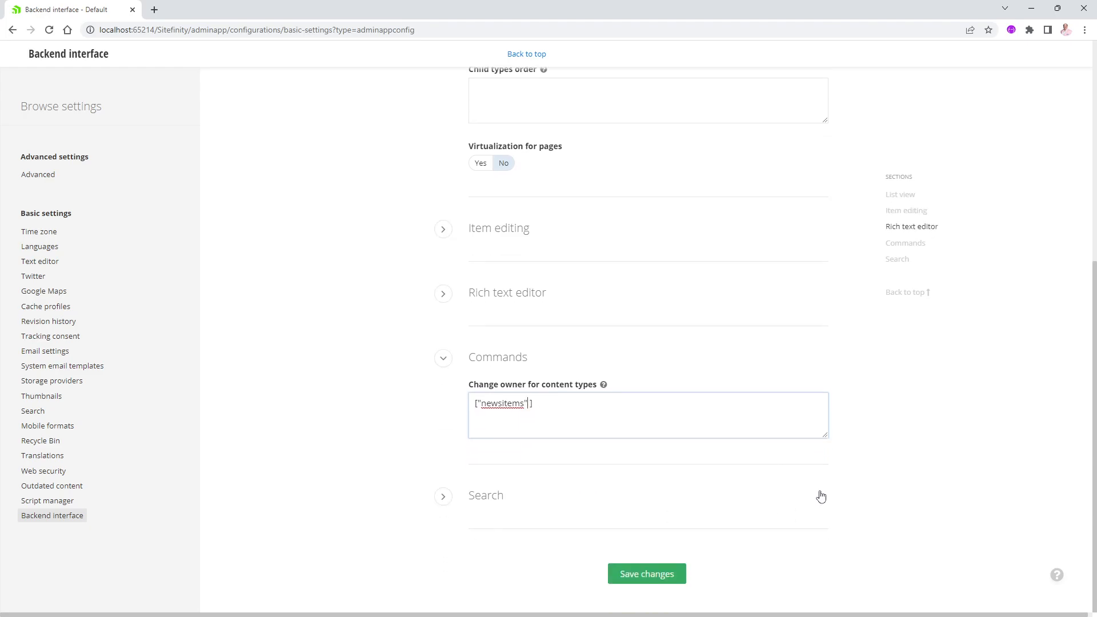
{"action": "left_click", "coordinate": [645, 573]}
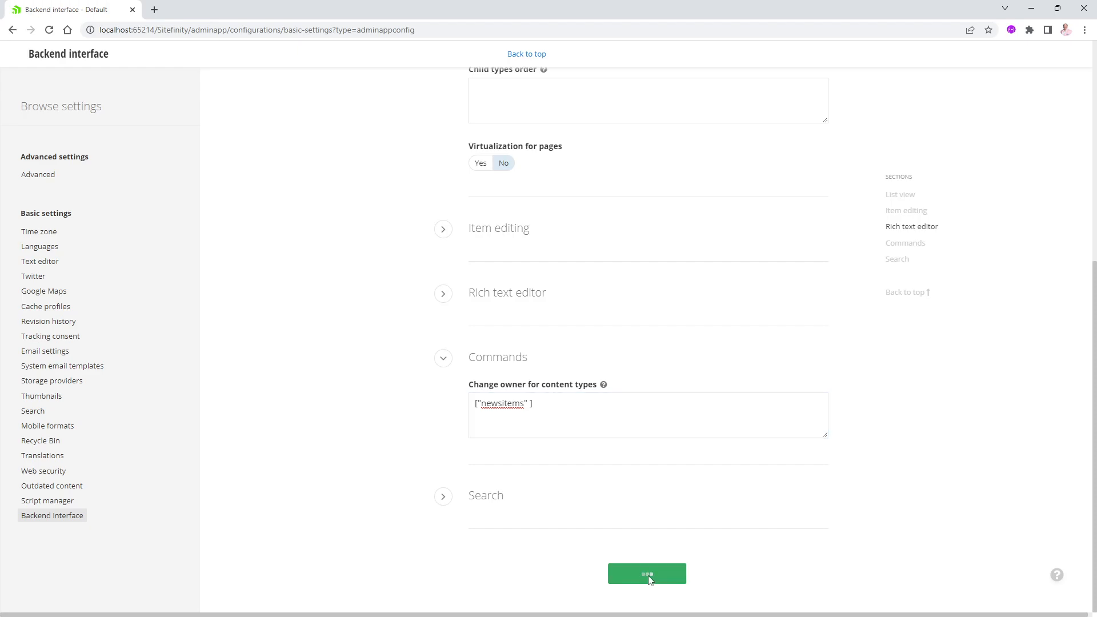
{"action": "left_click", "coordinate": [646, 573]}
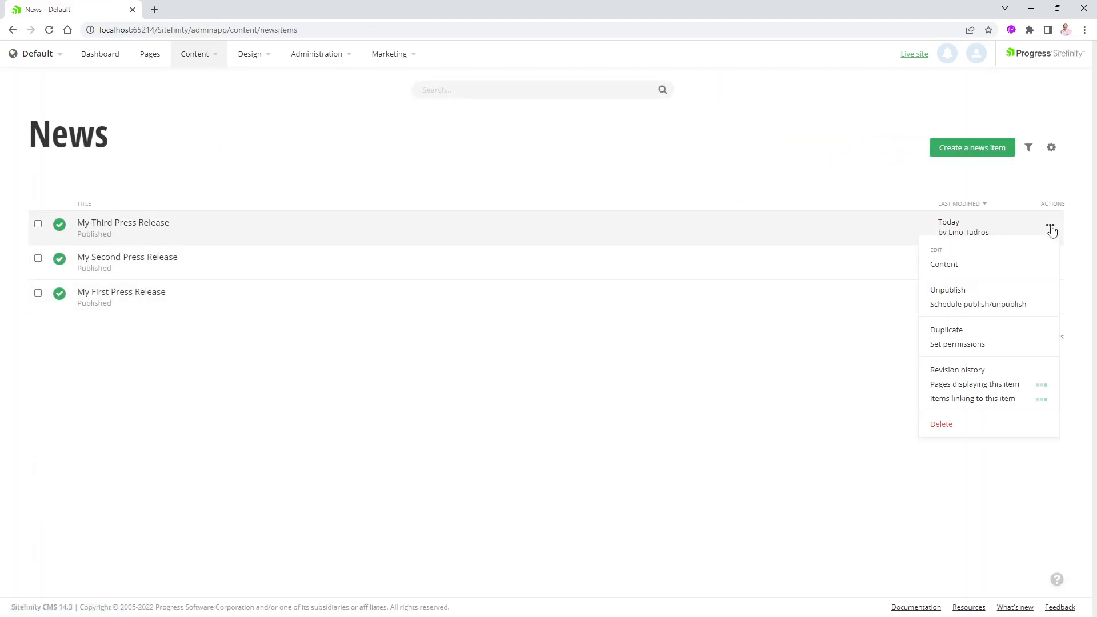
- Reopen the Actions menu for My Third Press Release and choose Change Owner
{"action": "left_click", "coordinate": [682, 207]}
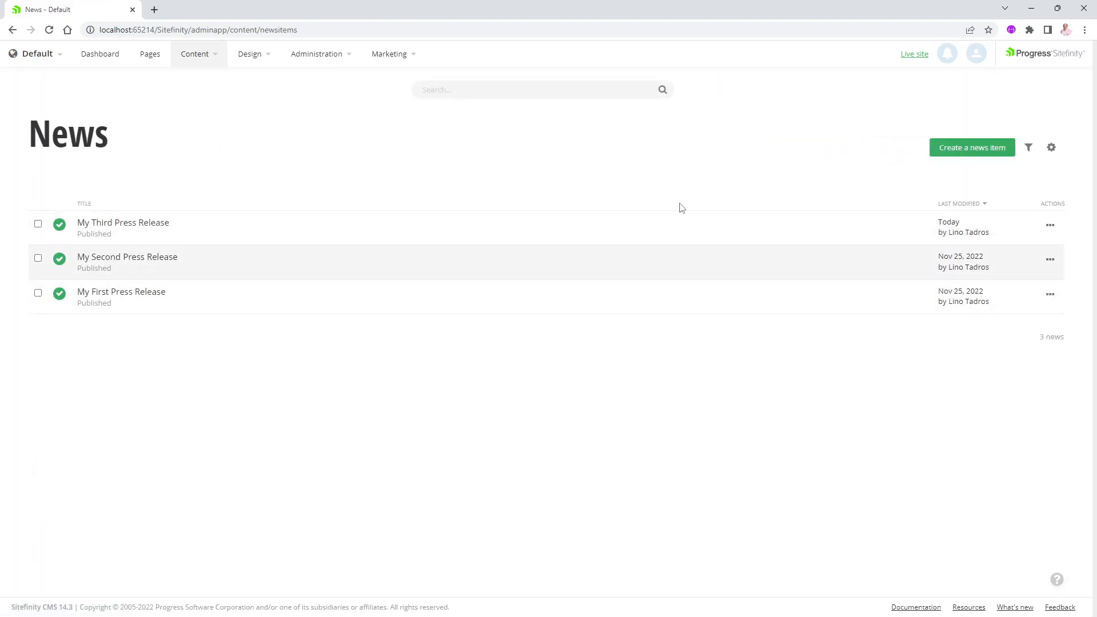
{"action": "mouse_move", "coordinate": [364, 452]}
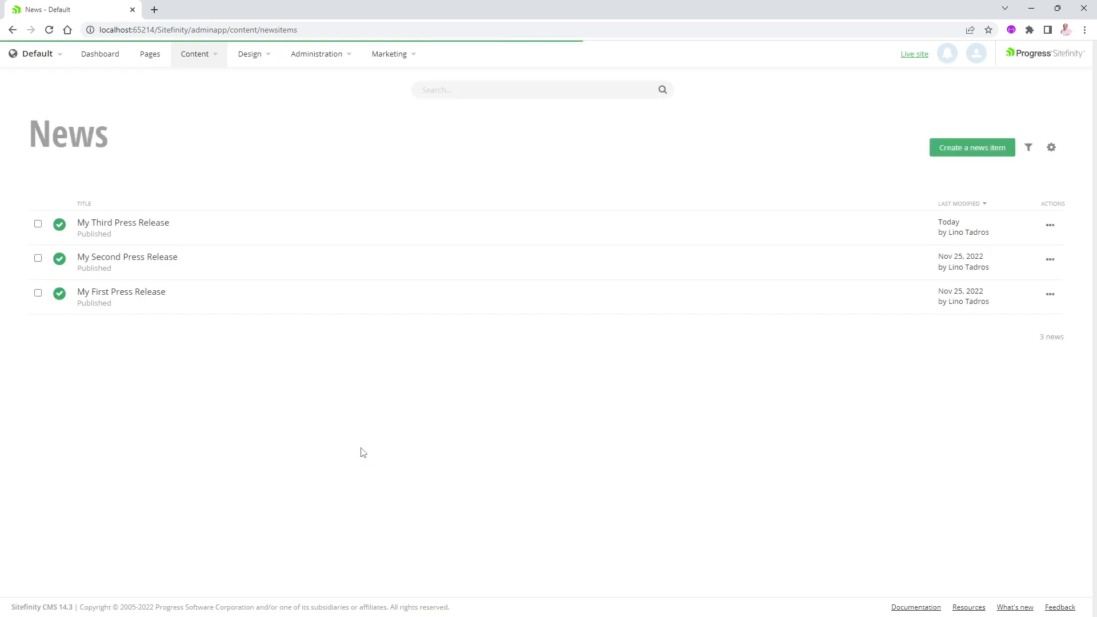
{"action": "mouse_move", "coordinate": [1050, 229]}
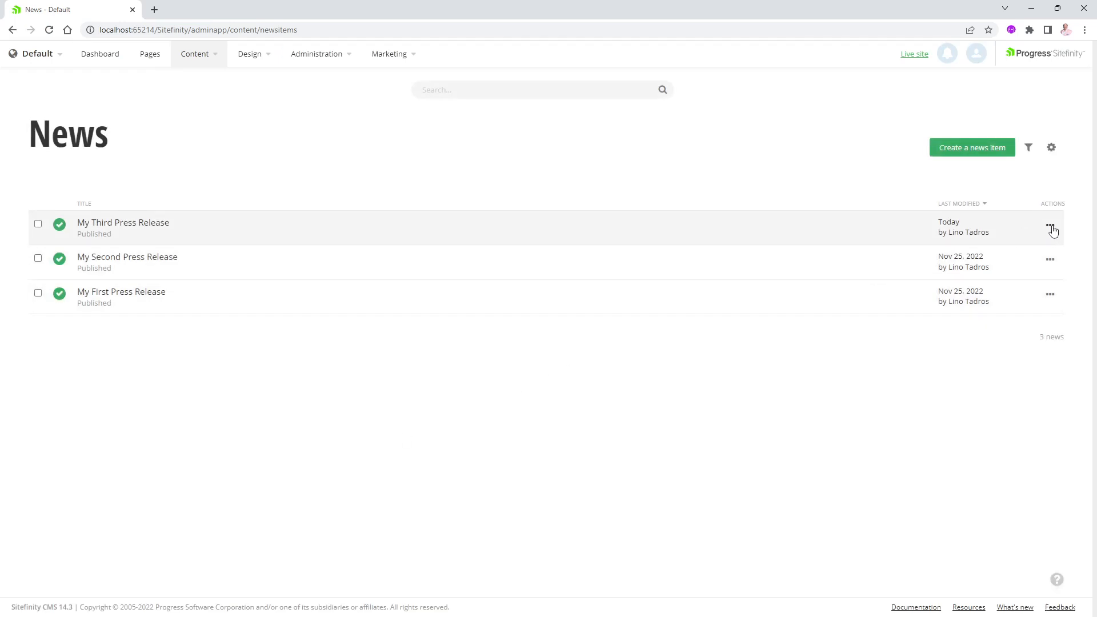
{"action": "left_click", "coordinate": [1049, 229]}
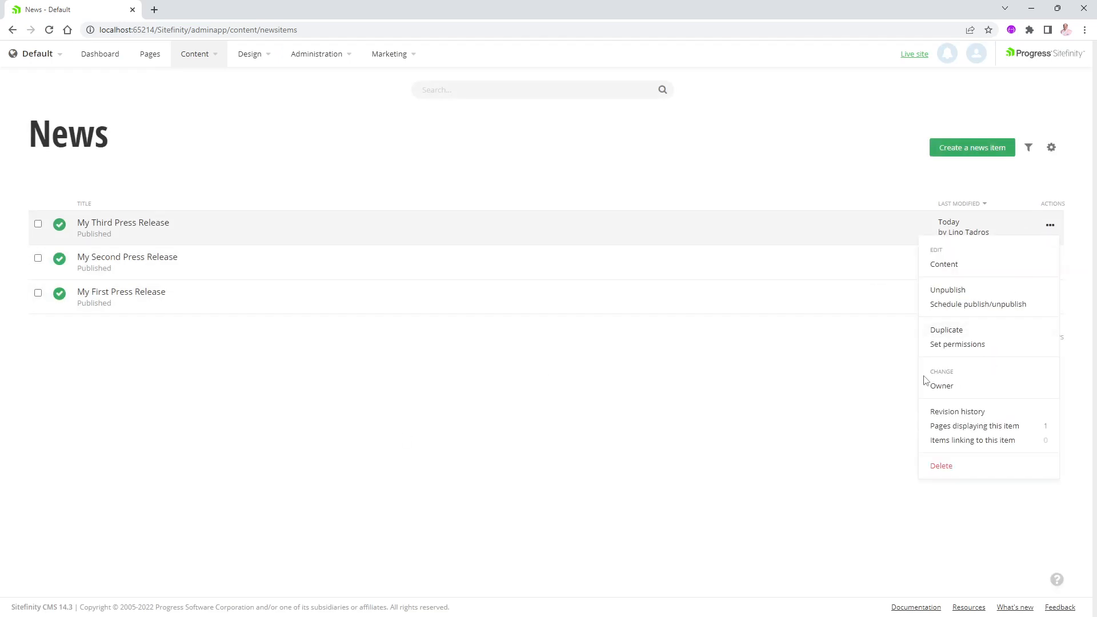
{"action": "mouse_move", "coordinate": [952, 379]}
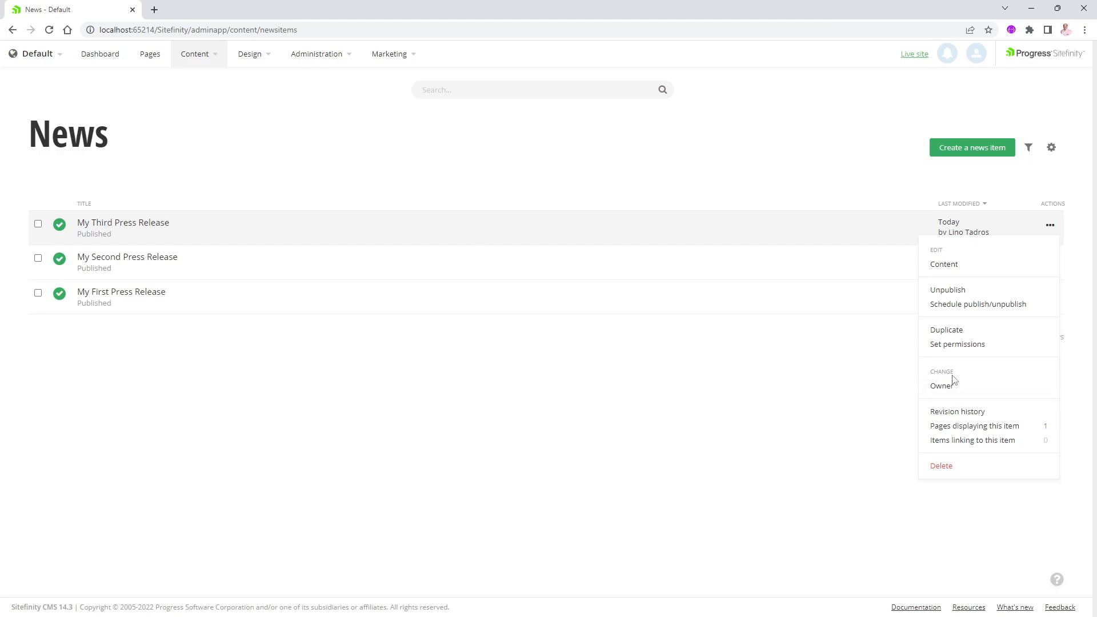
{"action": "mouse_move", "coordinate": [941, 385]}
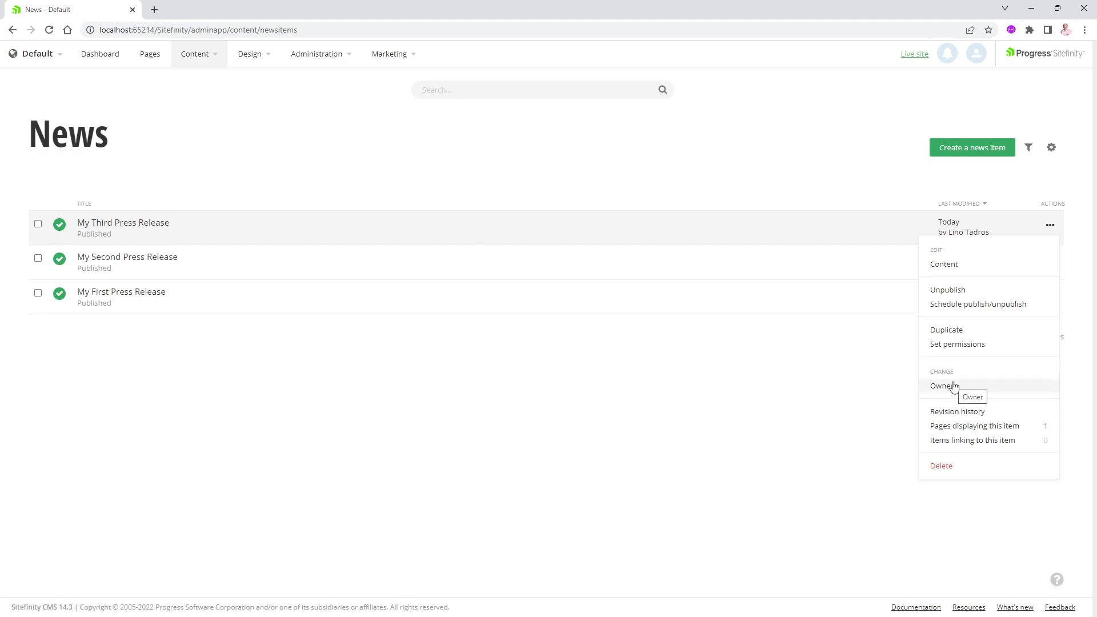
{"action": "left_click", "coordinate": [944, 387]}
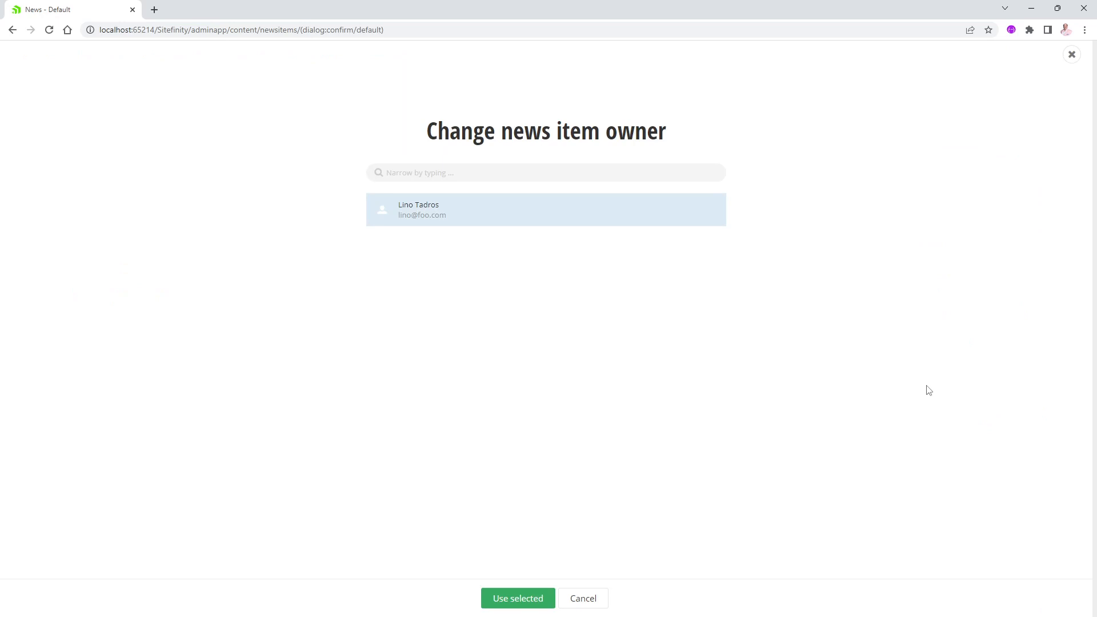
{"action": "mouse_move", "coordinate": [416, 250]}
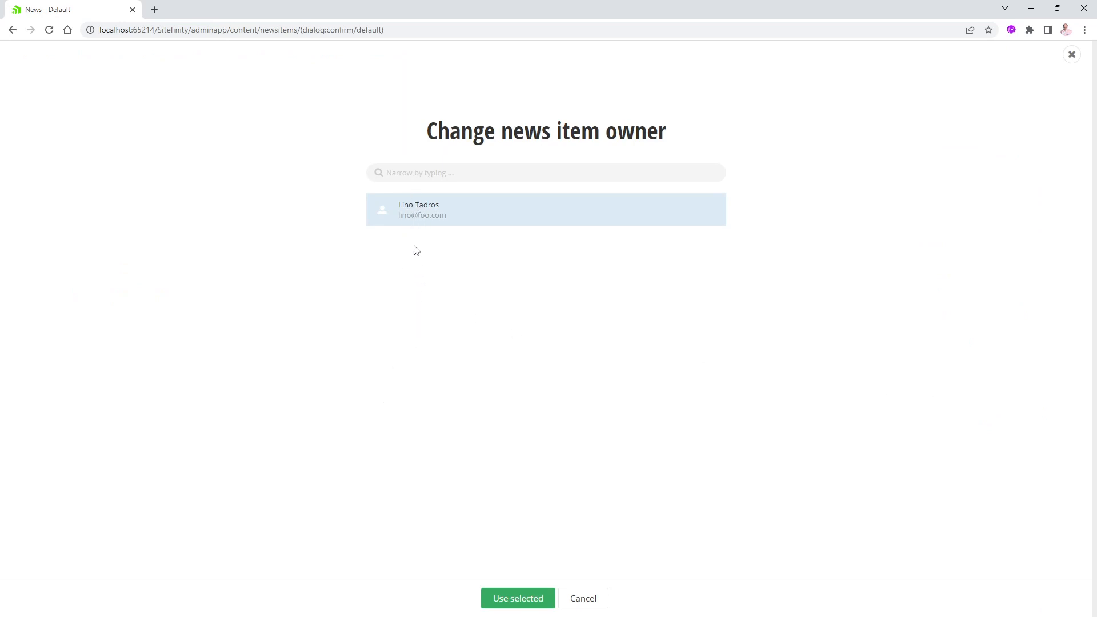
{"action": "mouse_move", "coordinate": [412, 270]}
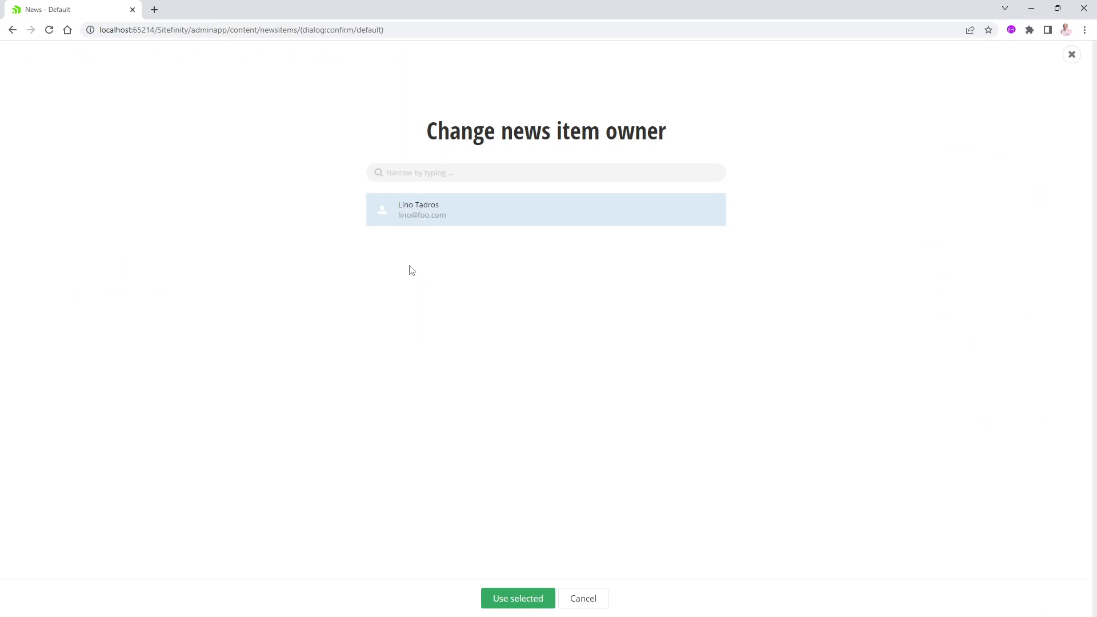
{"action": "mouse_move", "coordinate": [398, 443]}
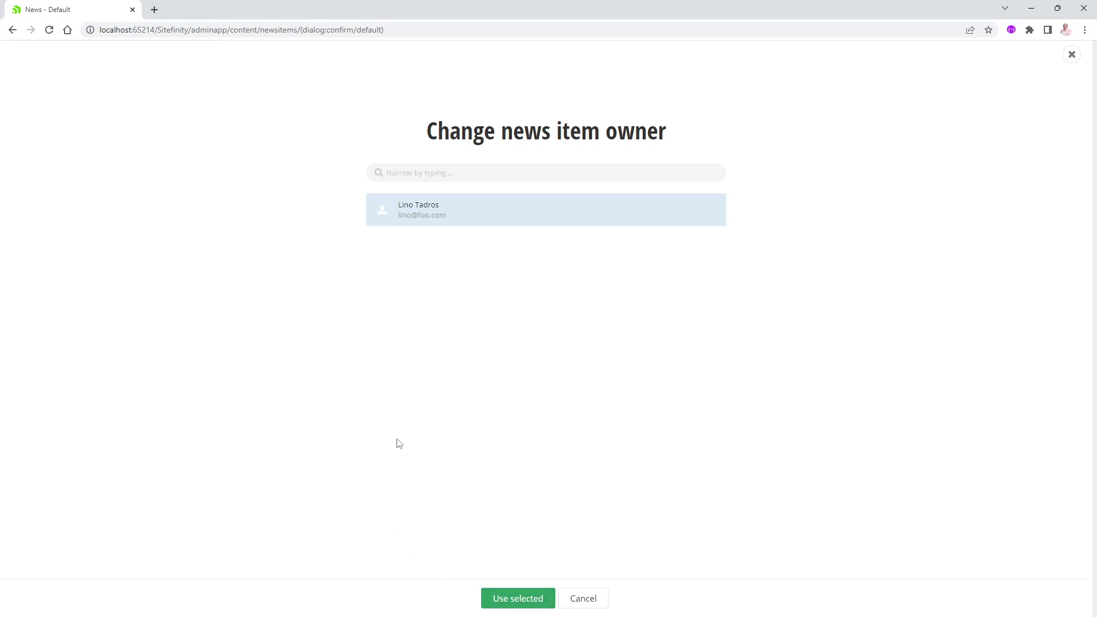
{"action": "mouse_move", "coordinate": [470, 368]}
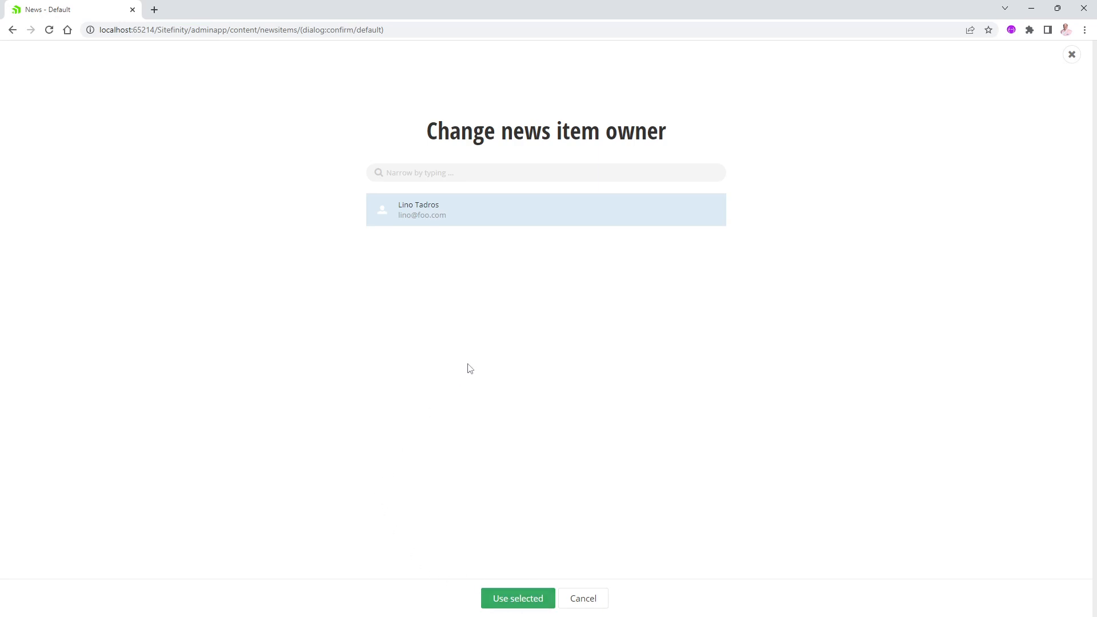
- Cancel the Change news item owner dialog, leaving Lino Tadros as owner
{"action": "left_click", "coordinate": [517, 599]}
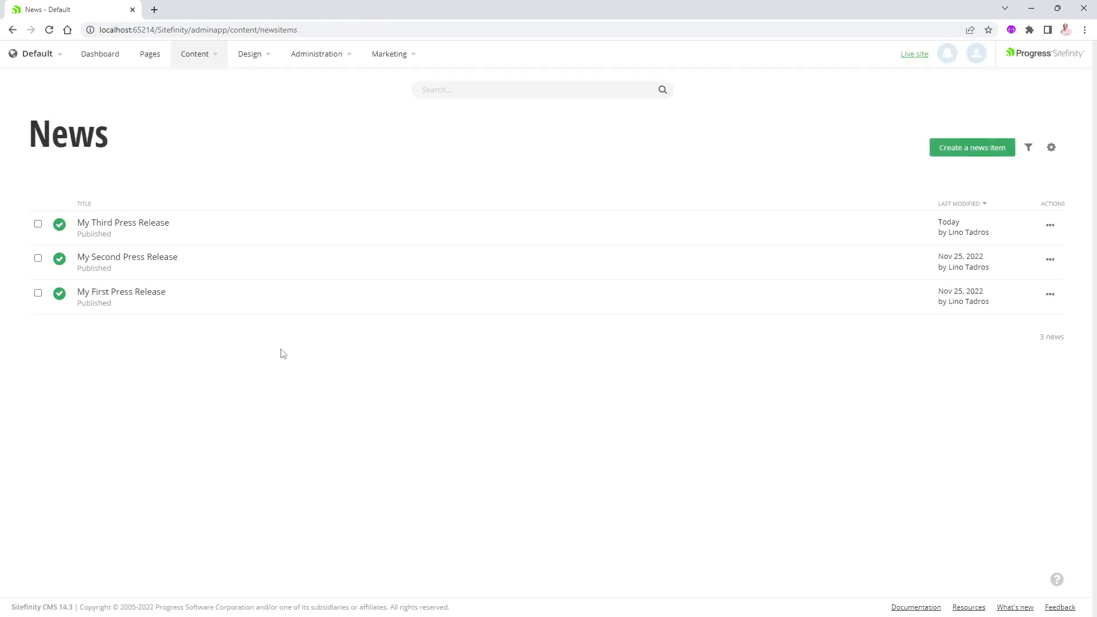
{"action": "mouse_move", "coordinate": [566, 309]}
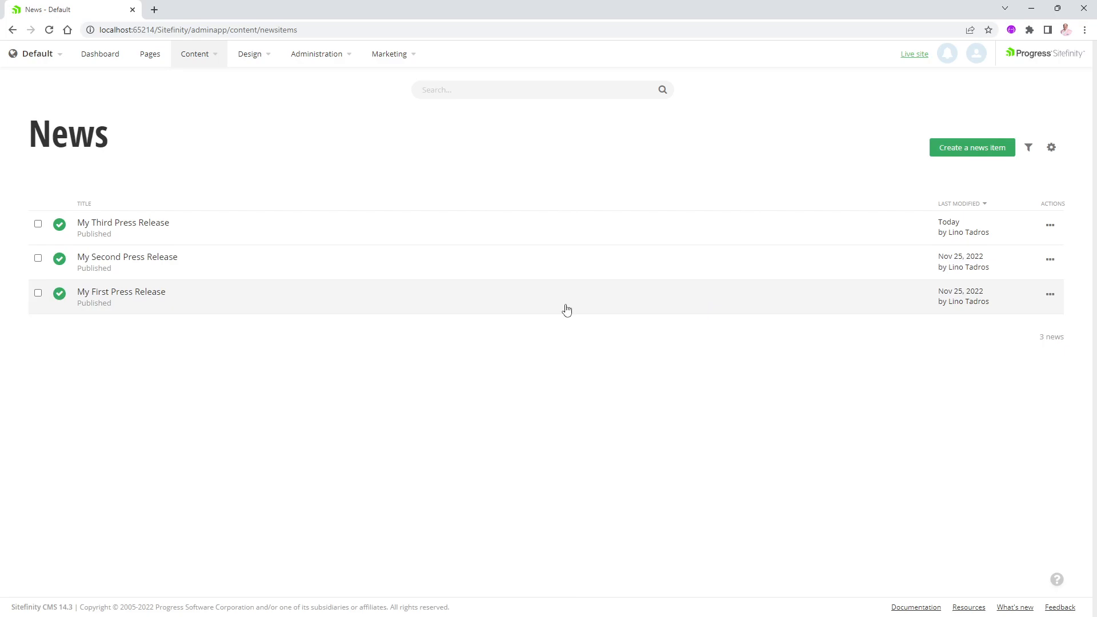
{"action": "mouse_move", "coordinate": [208, 393]}
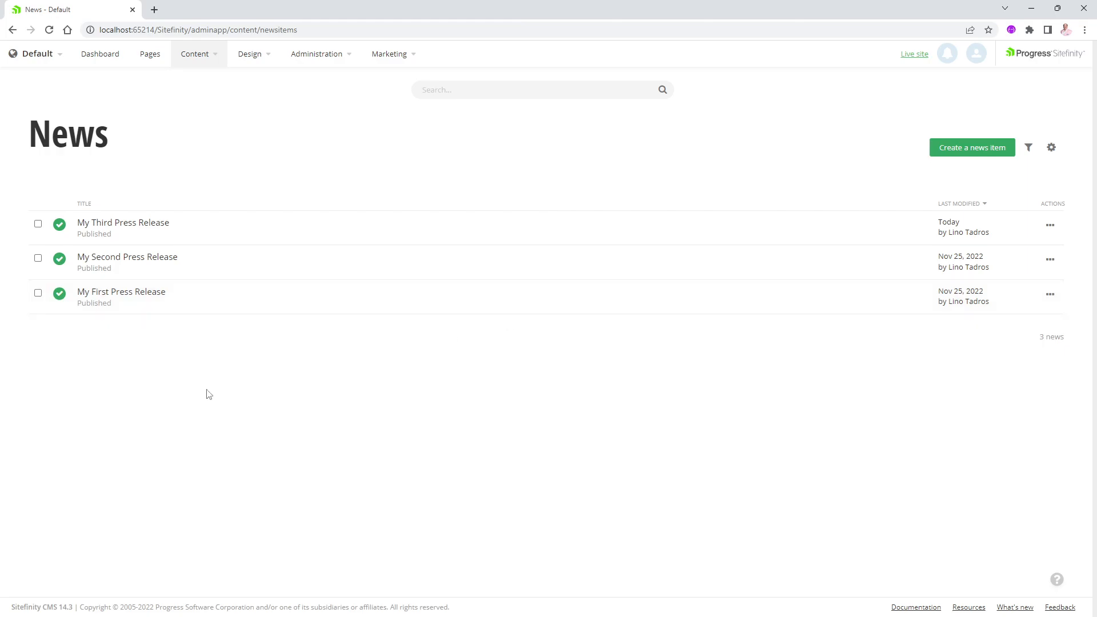